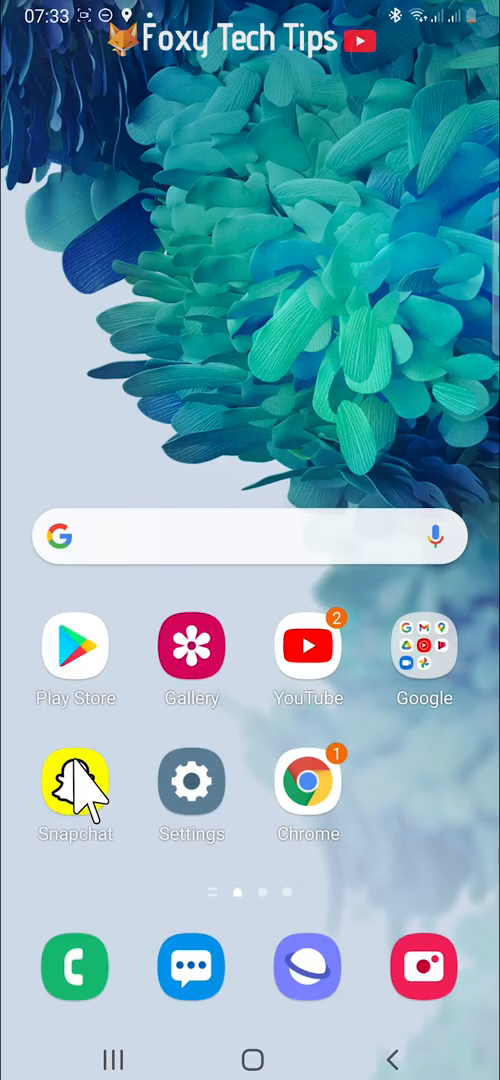
- Launch Snapchat from the home screen to its camera screen
left_click(76, 784)
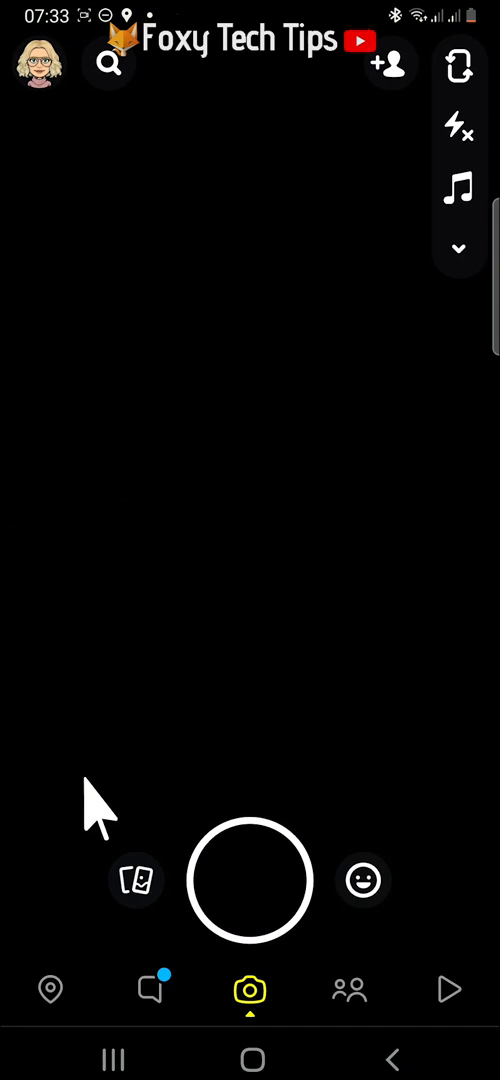
mouse_move(92, 828)
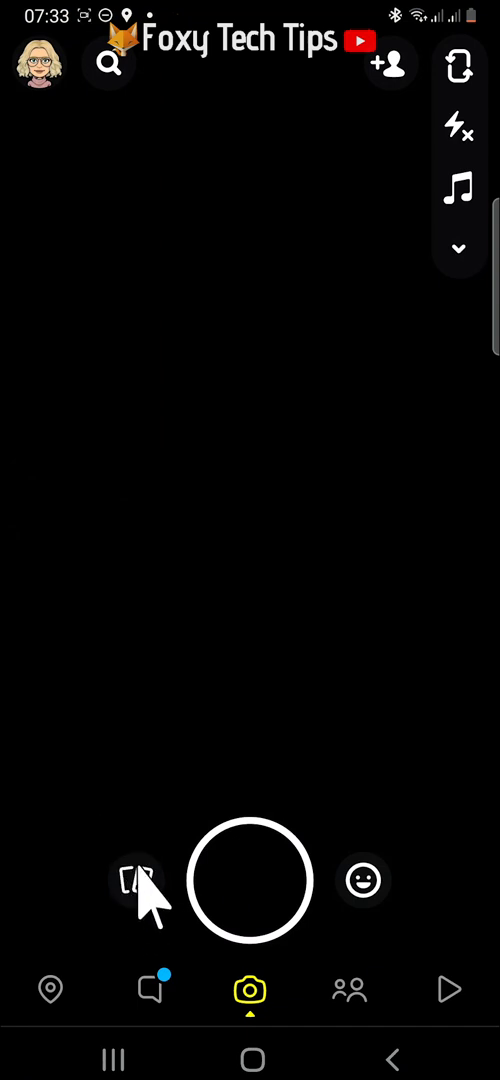
- Go from Memories through Camera Roll to the My Eyes Only passcode keypad
left_click(136, 880)
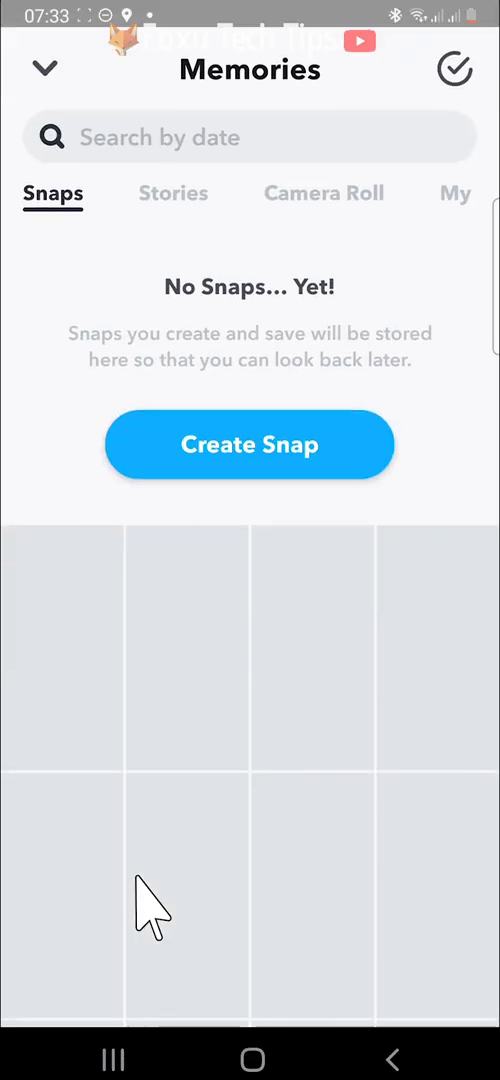
mouse_move(288, 756)
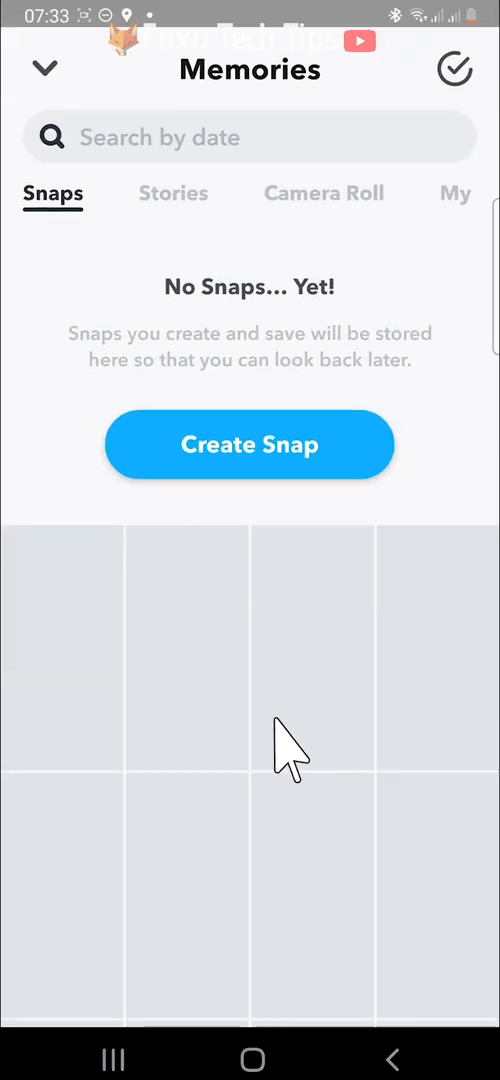
left_click(172, 192)
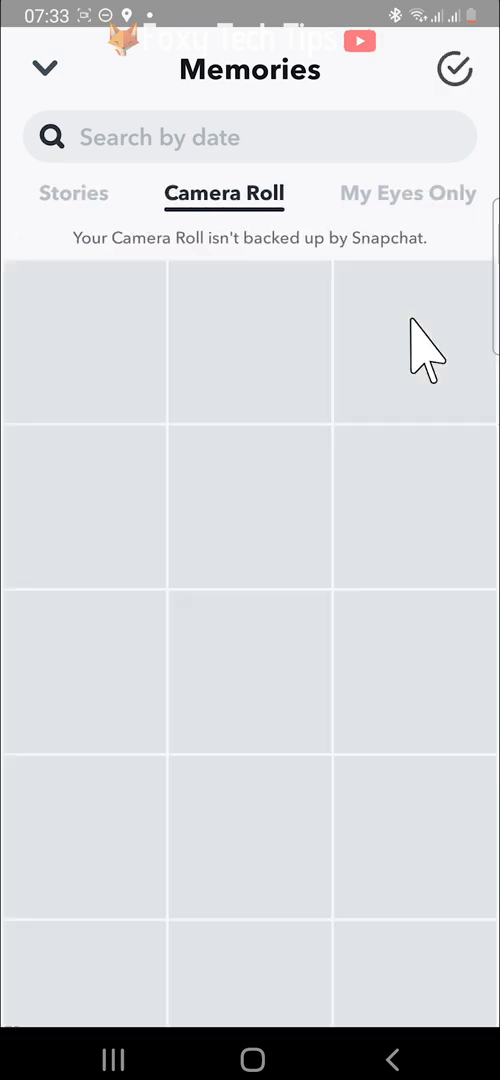
left_click(408, 192)
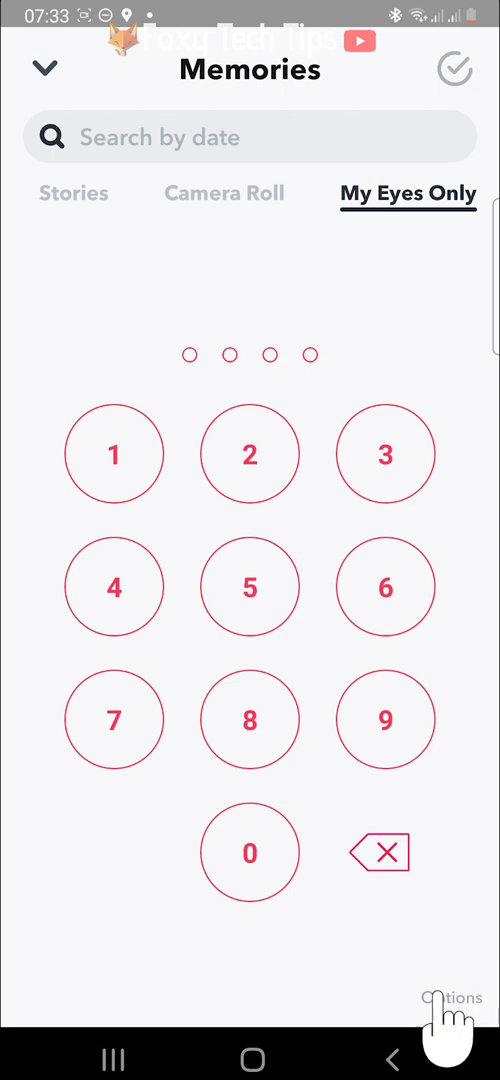
- Choose Change Passcode from the My Eyes Only options to reach Create Passcode
left_click(452, 998)
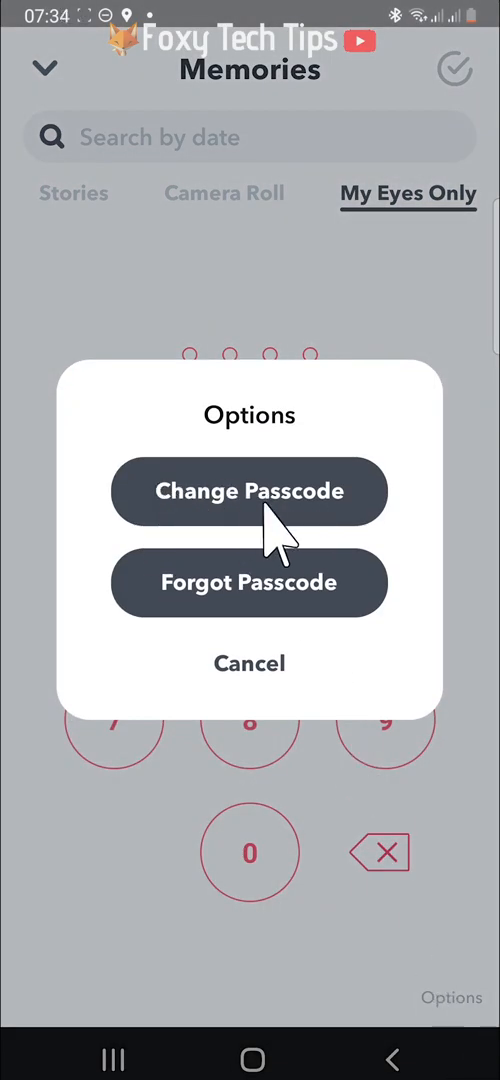
left_click(248, 492)
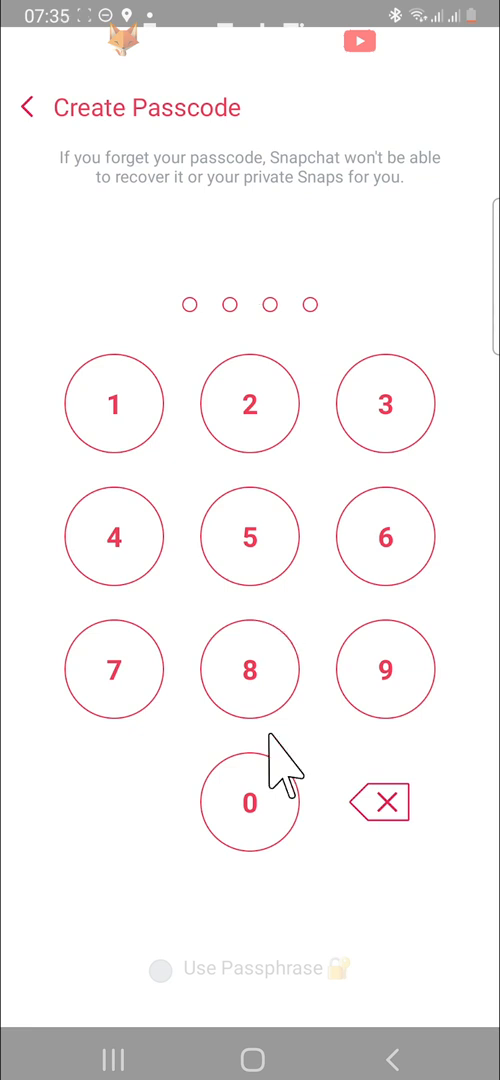
mouse_move(170, 986)
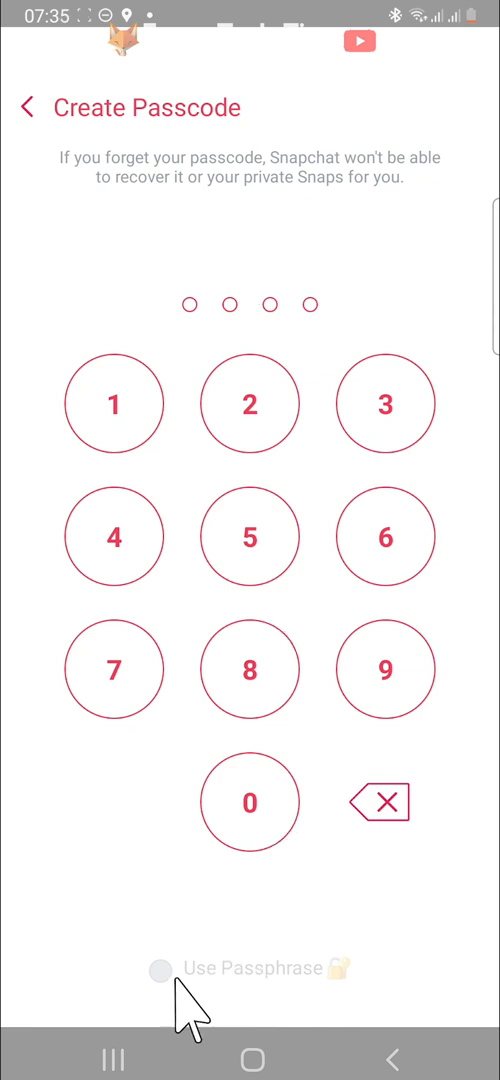
mouse_move(176, 1004)
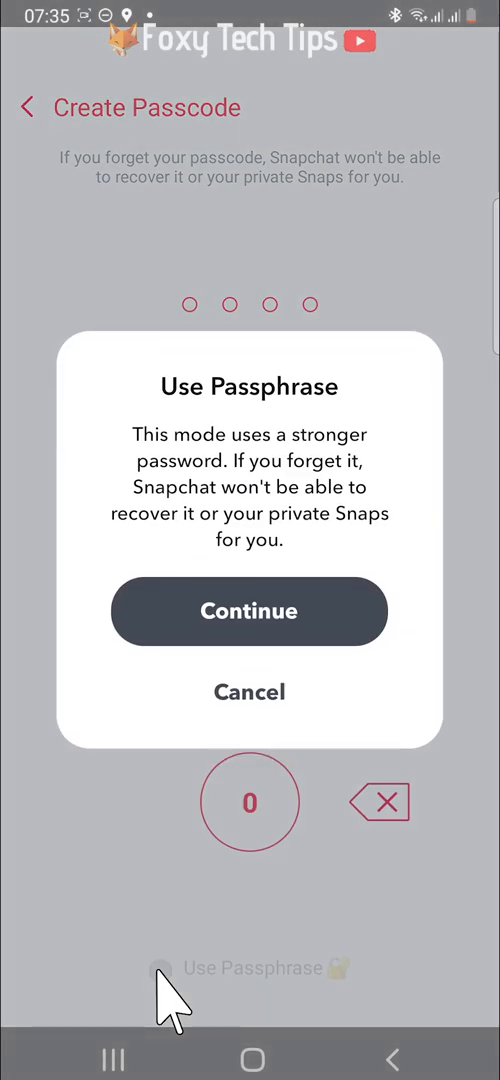
mouse_move(240, 530)
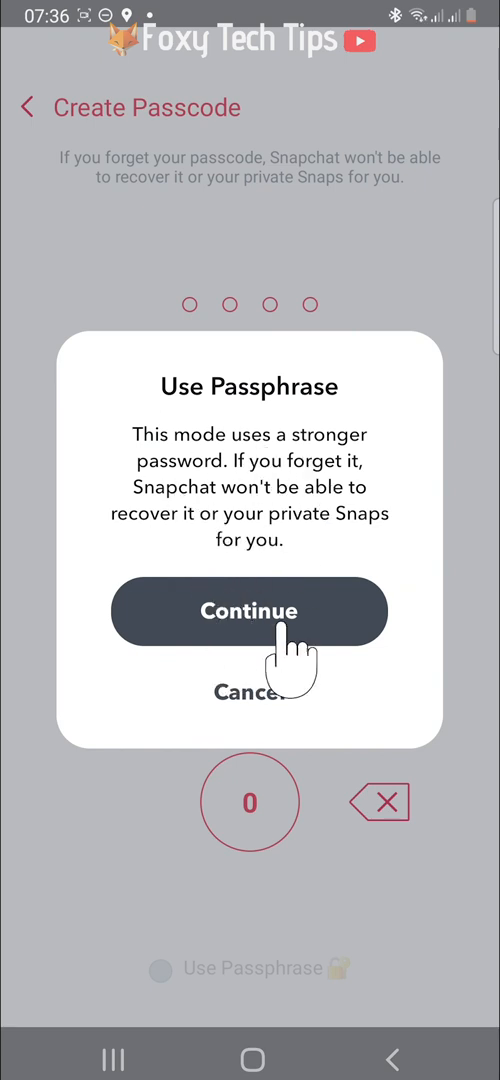
- Confirm Use Passphrase and ready the Create Passphrase field for typing
left_click(248, 612)
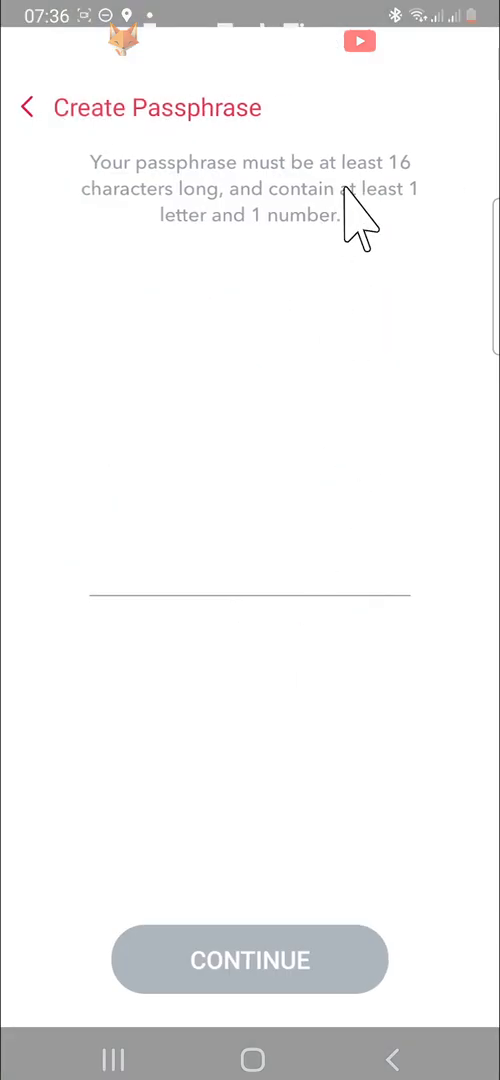
left_click(250, 596)
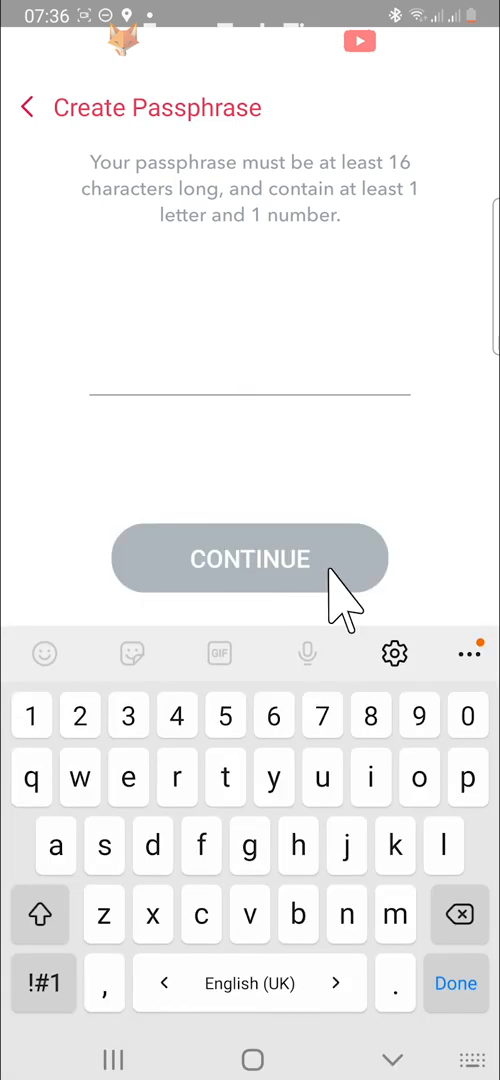
mouse_move(78, 212)
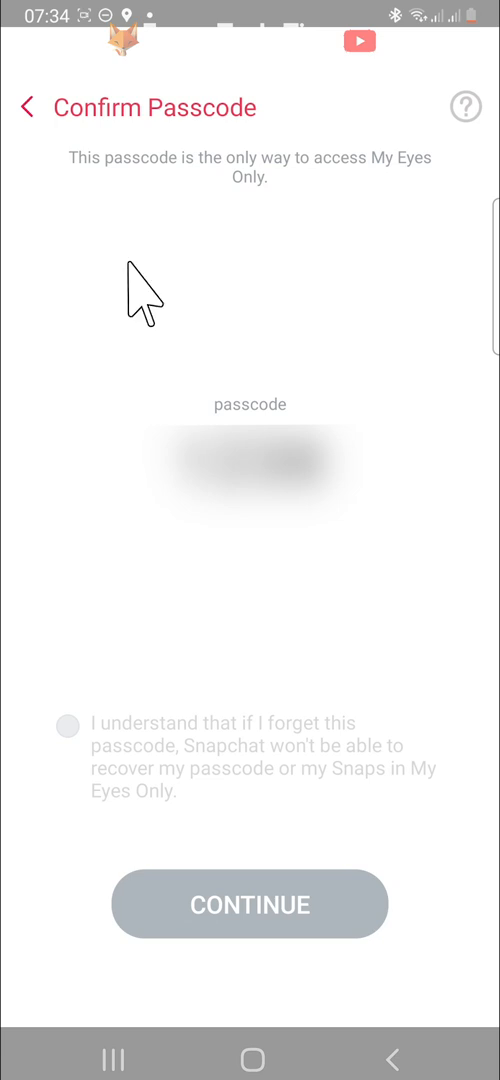
mouse_move(398, 210)
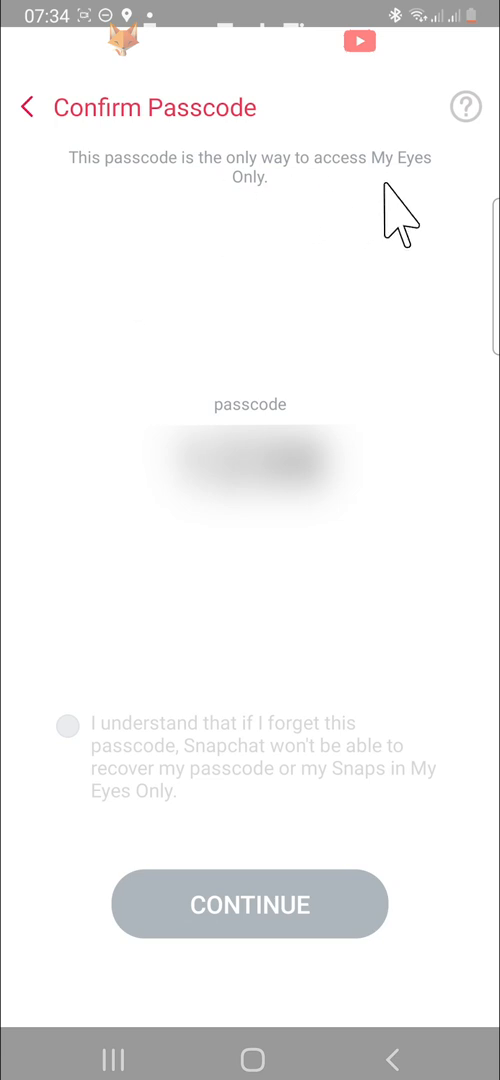
mouse_move(104, 756)
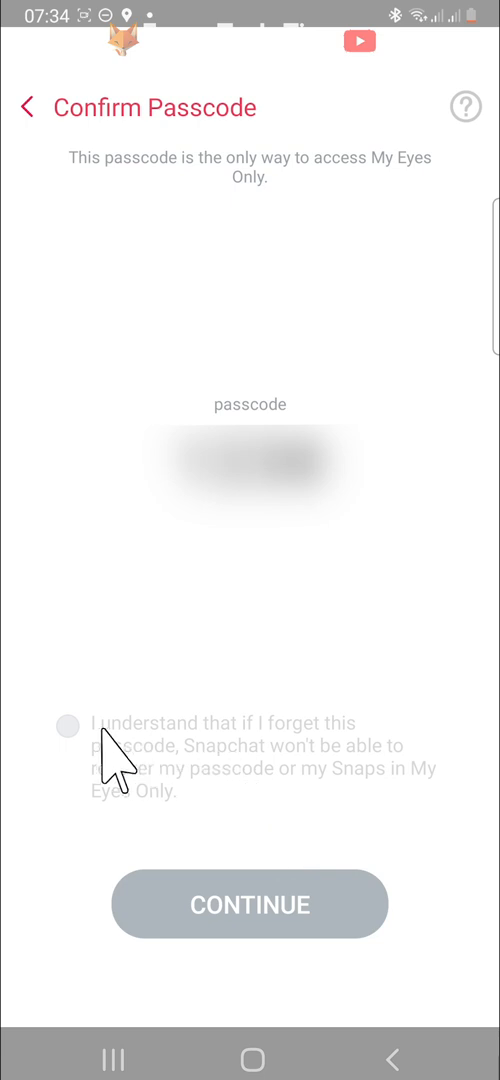
mouse_move(300, 796)
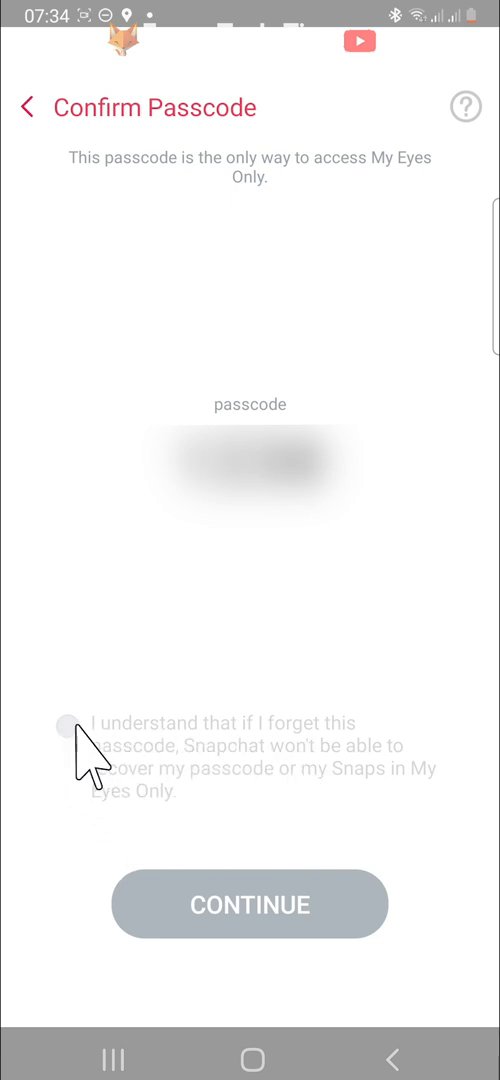
- Tick the acknowledgement that a forgotten passcode cannot be recovered
left_click(66, 724)
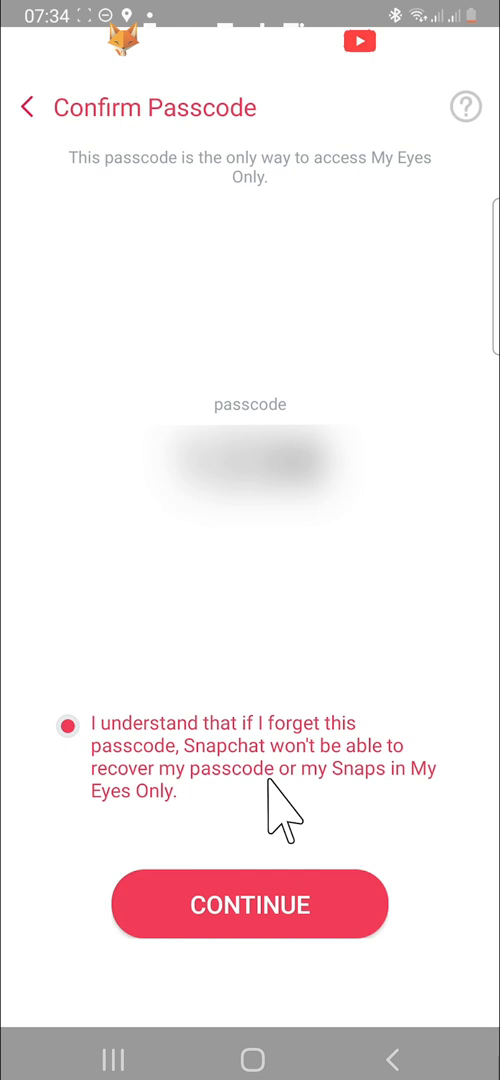
mouse_move(232, 844)
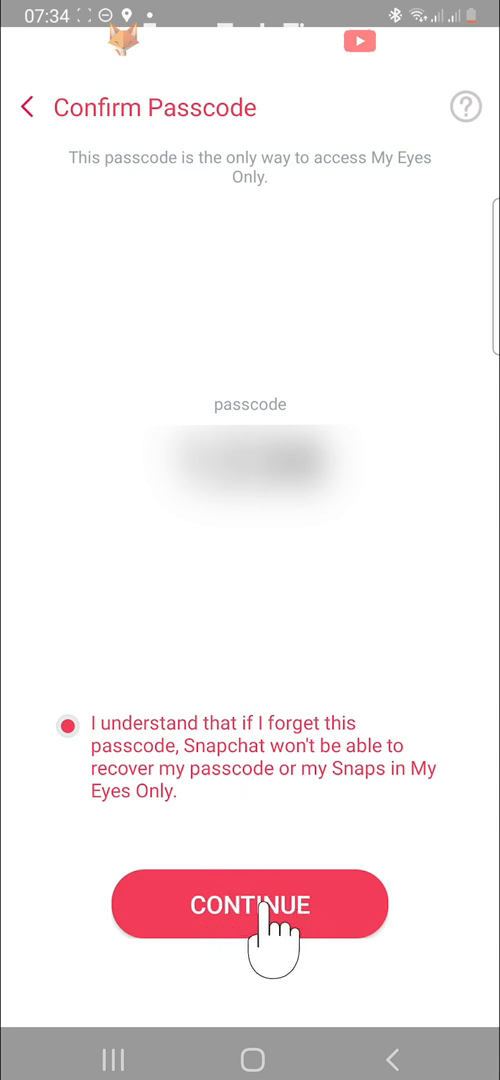
- Save the passphrase, dismiss 'Passcode successfully changed!' and return to My Eyes Only
left_click(252, 904)
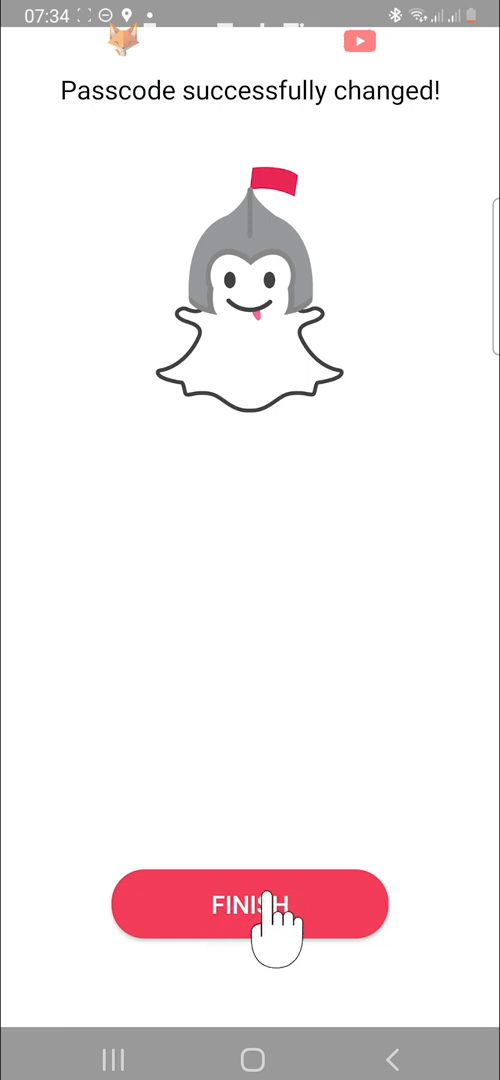
left_click(252, 904)
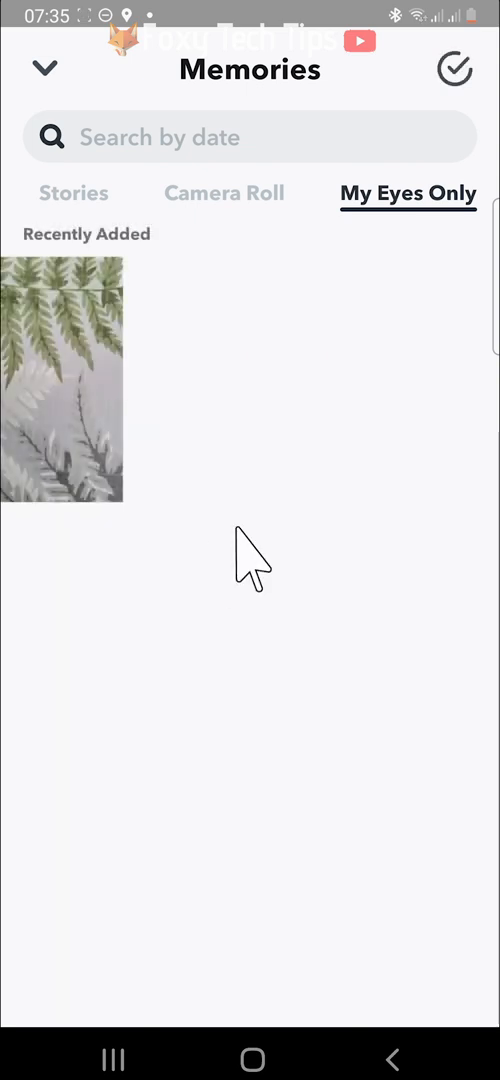
mouse_move(316, 804)
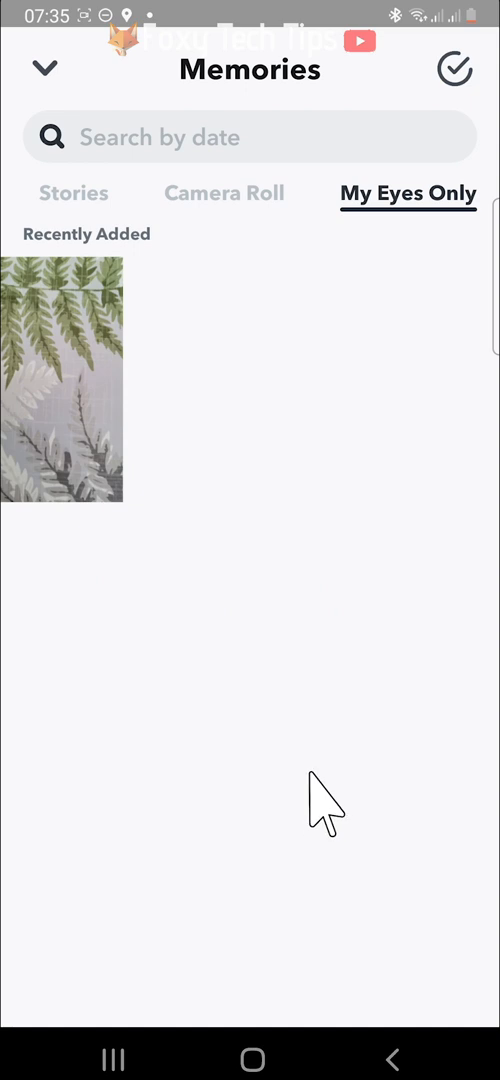